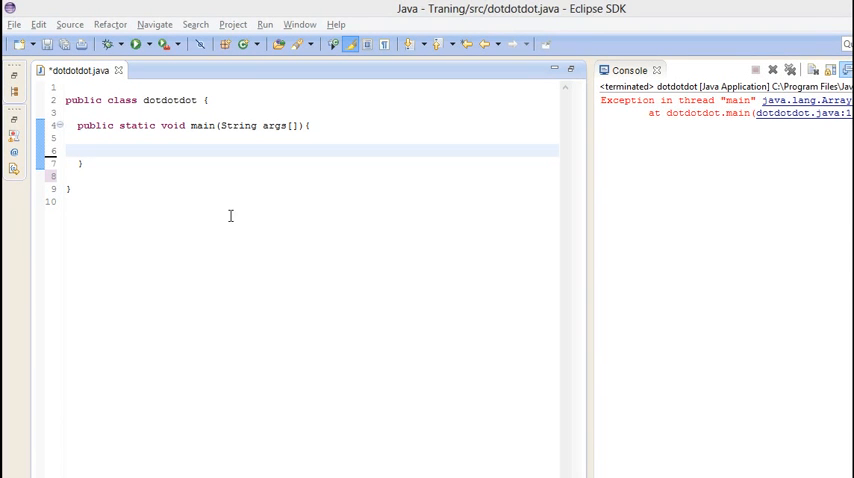
pyautogui.moveTo(151, 153)
pyautogui.write('(..')
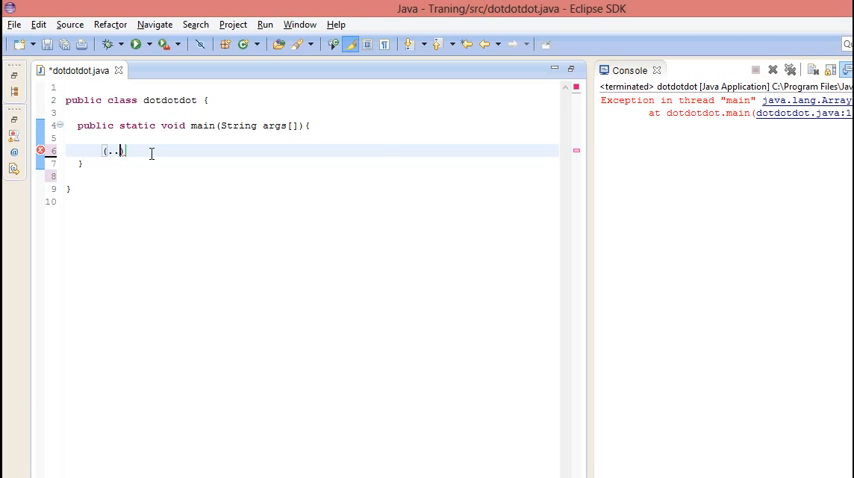
# - Type a (...) placeholder on main's empty line and select it
pyautogui.write('args.')
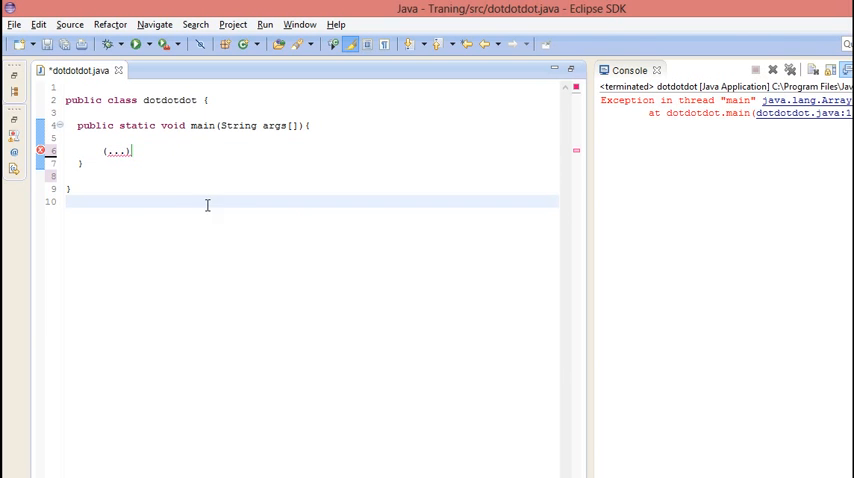
pyautogui.doubleClick(116, 151)
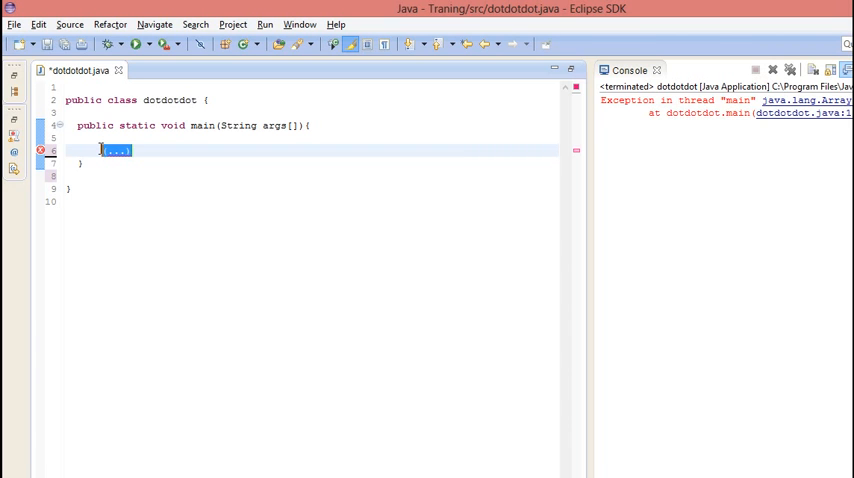
# - Declare a five-element int array: int[] numbers = new int[5];
pyautogui.write('int')
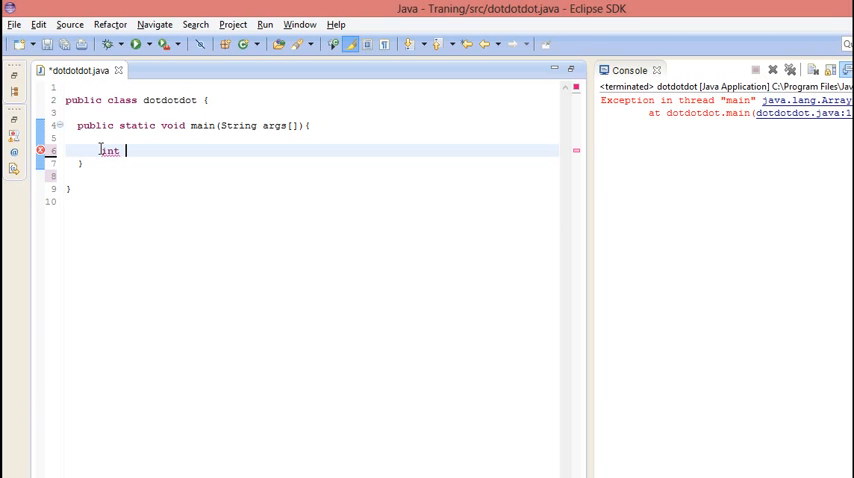
pyautogui.write('[] numbers =')
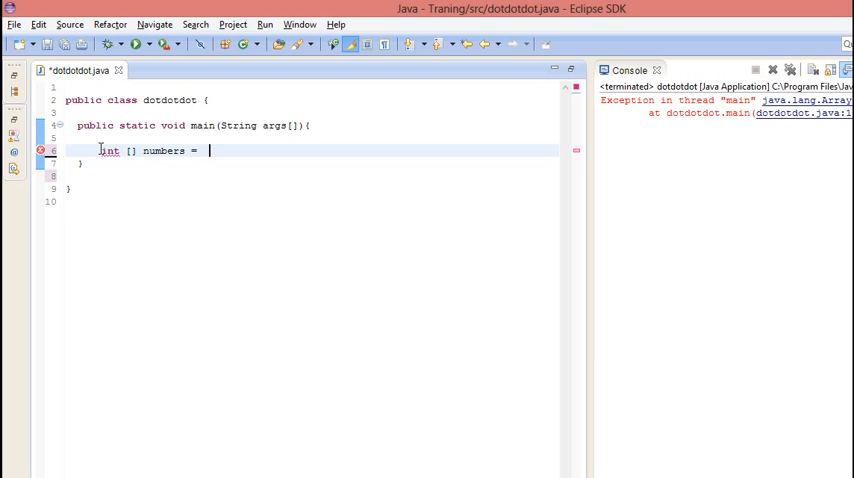
pyautogui.write('new int')
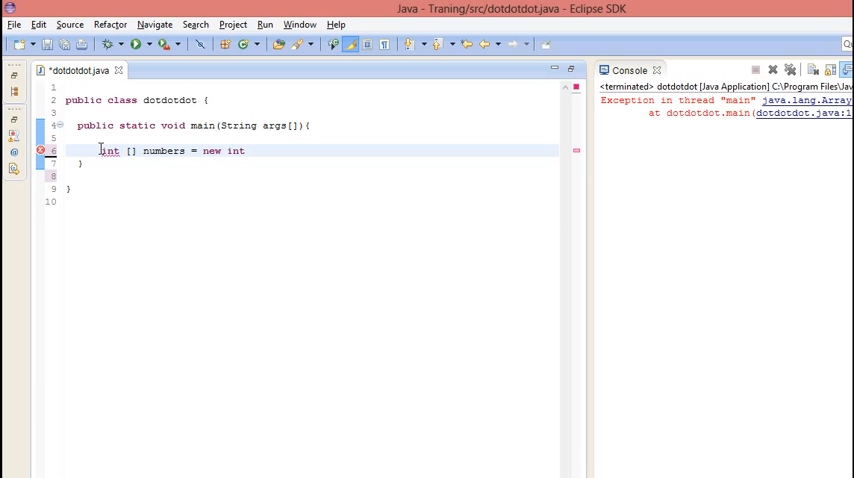
pyautogui.write('[5]')
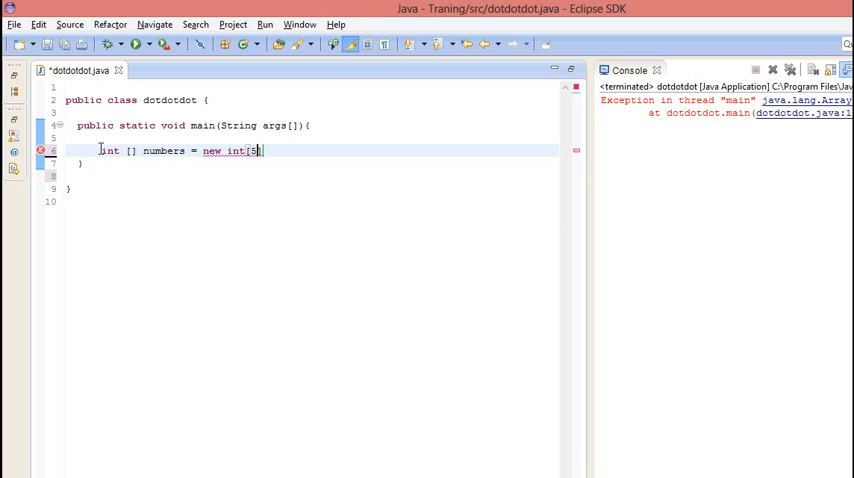
pyautogui.write('5];')
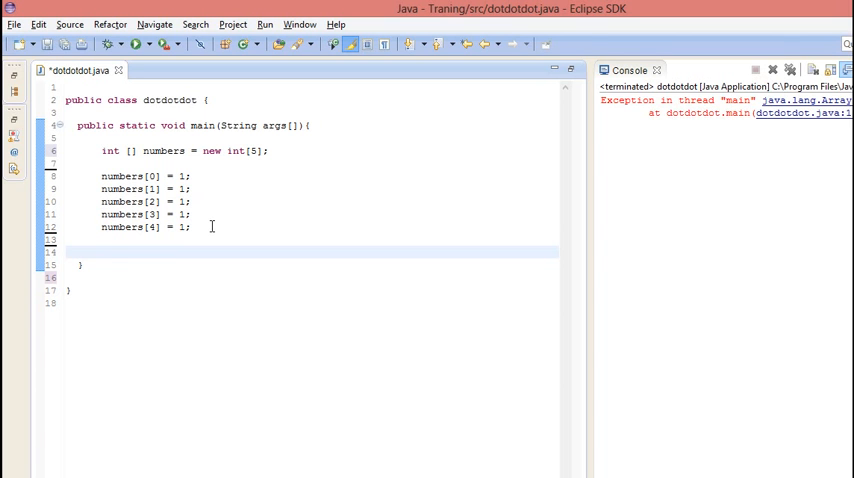
# - Start a for(int x : numbers) loop containing a syso print statement
pyautogui.write('for()')
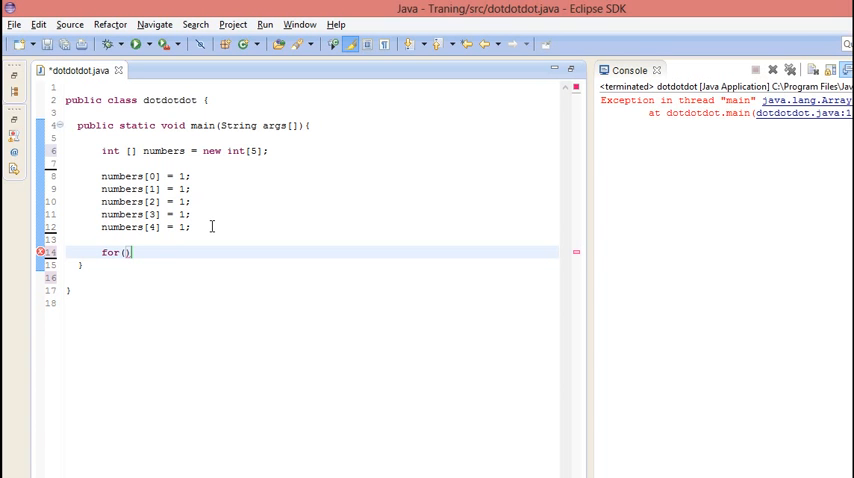
pyautogui.write('i')
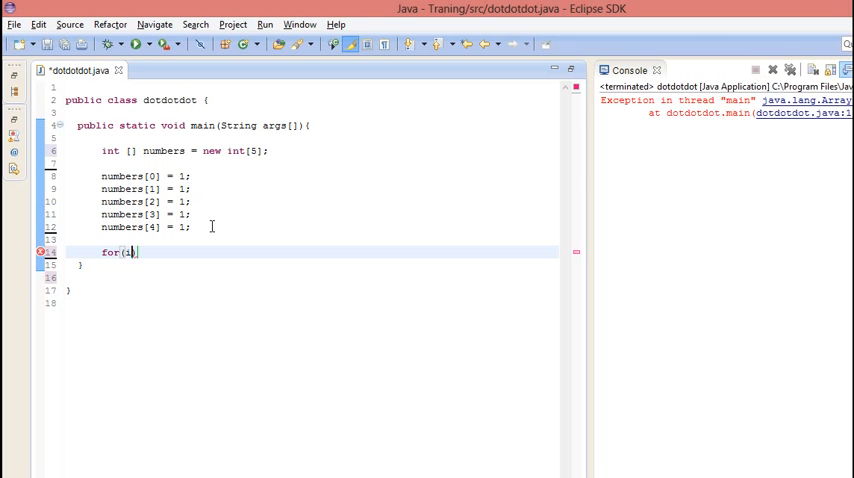
pyautogui.write('nt x')
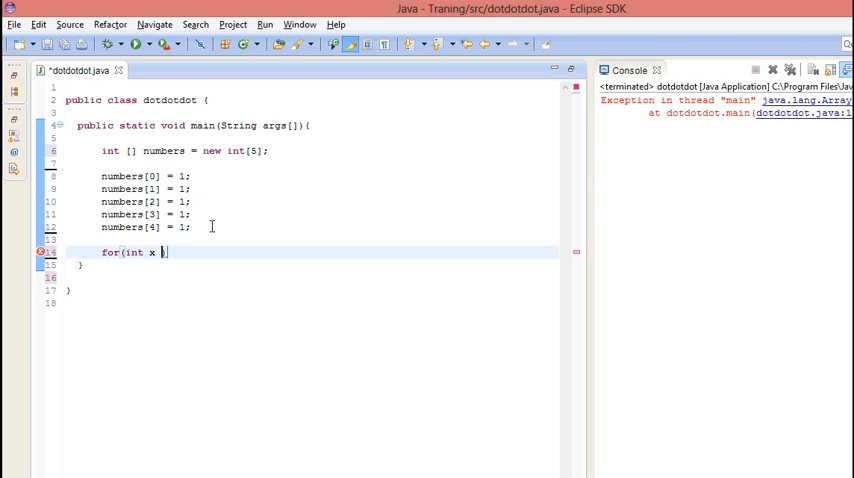
pyautogui.write(': number')
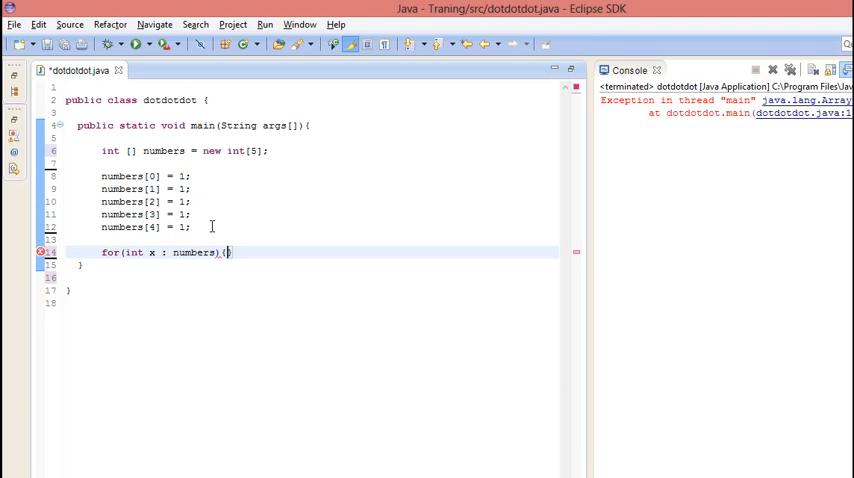
pyautogui.write('syso')
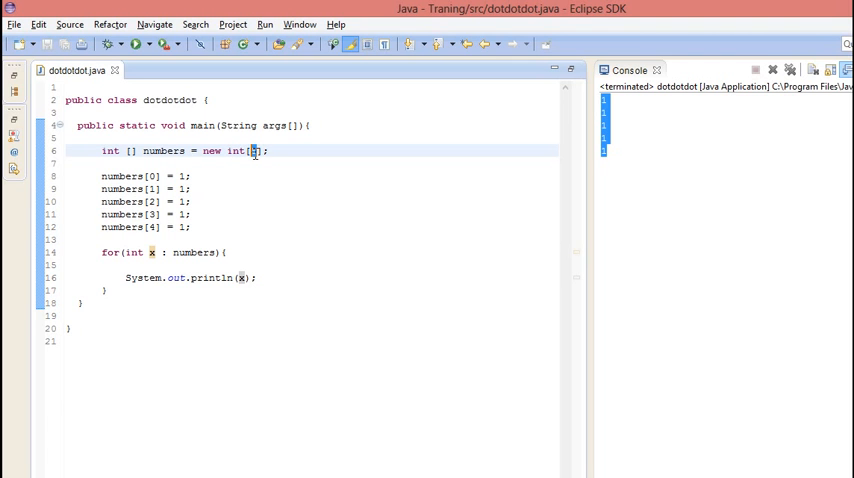
pyautogui.moveTo(224, 233)
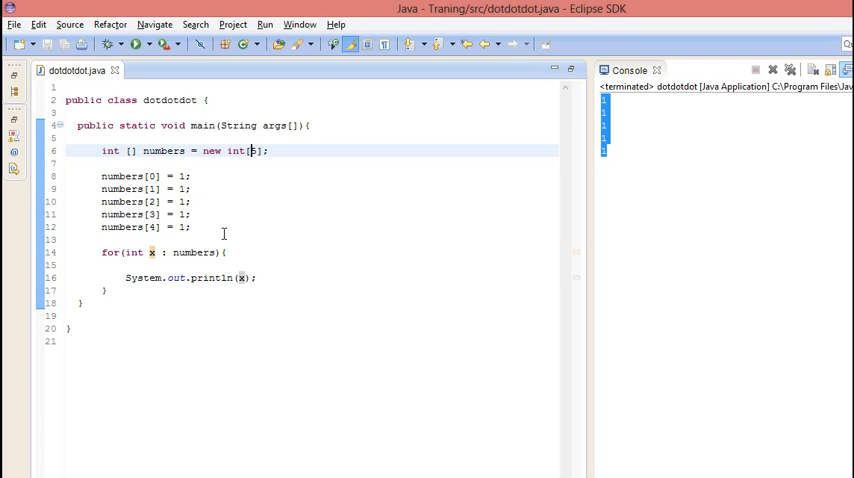
# - Select the array size 5 and add numbers[5] = 2; below the assignments
pyautogui.moveTo(185, 189); pyautogui.dragTo(190, 227)
pyautogui.write('n')
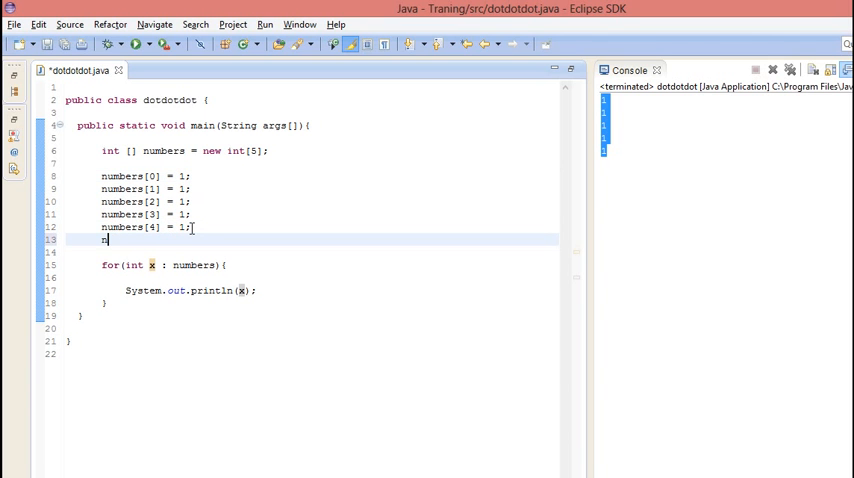
pyautogui.write('umbers')
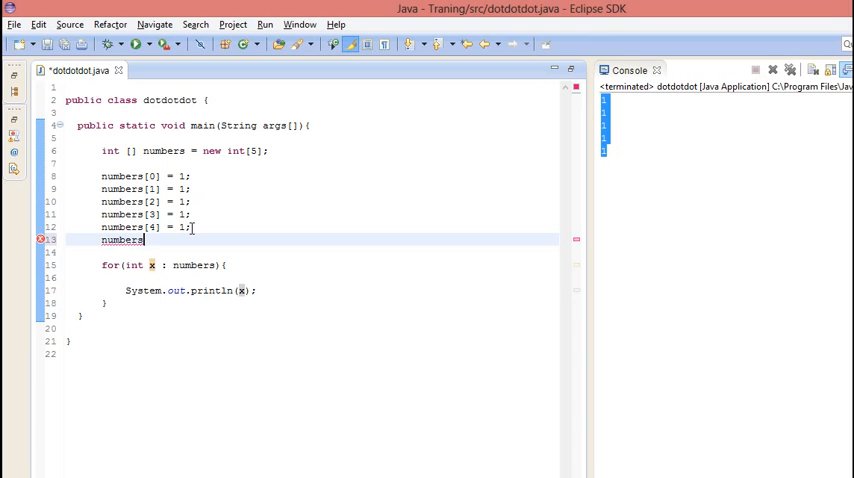
pyautogui.write('[')
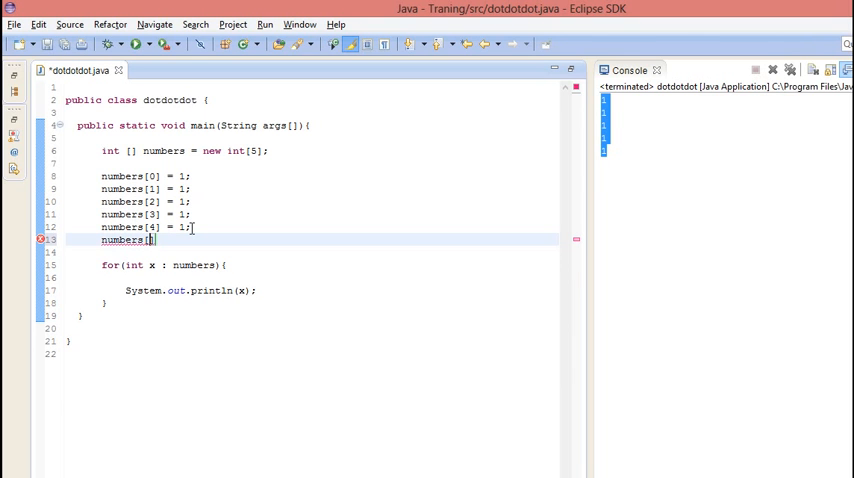
pyautogui.write('5]')
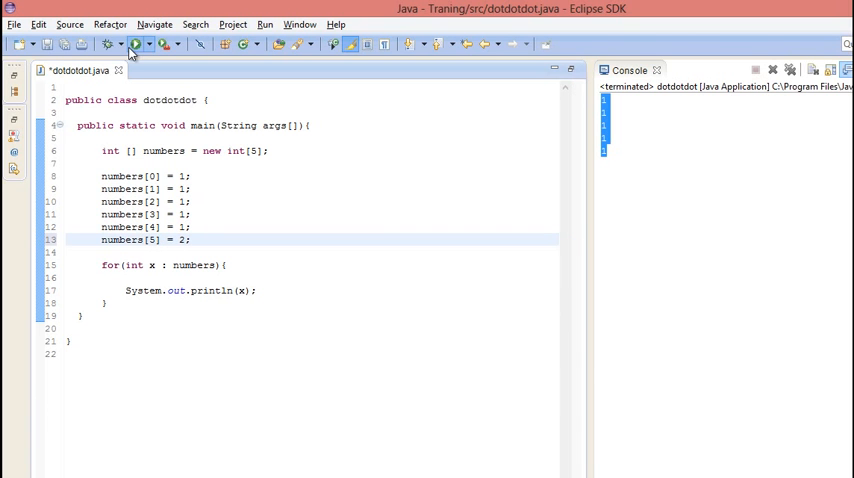
# - Run dotdotdot.java and see the array index exception in the Console
pyautogui.click(135, 43)
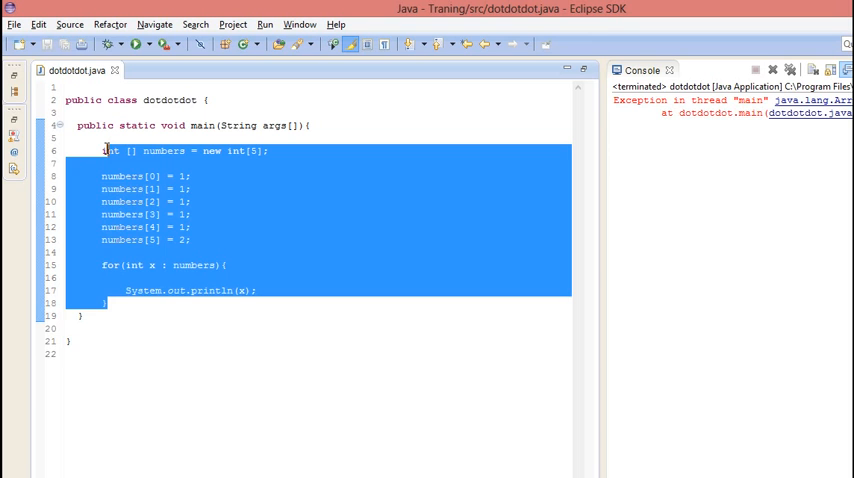
# - Clear main and declare static double addThem(double... x) with an empty body
pyautogui.press('Delete')
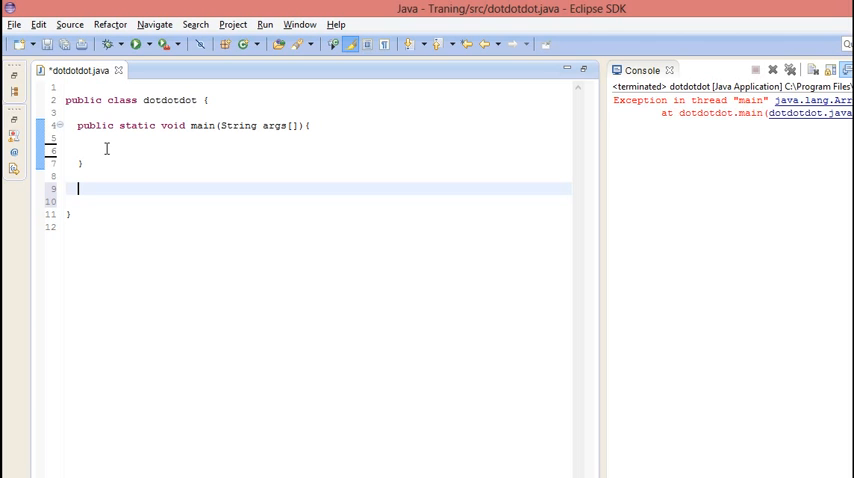
pyautogui.write('static')
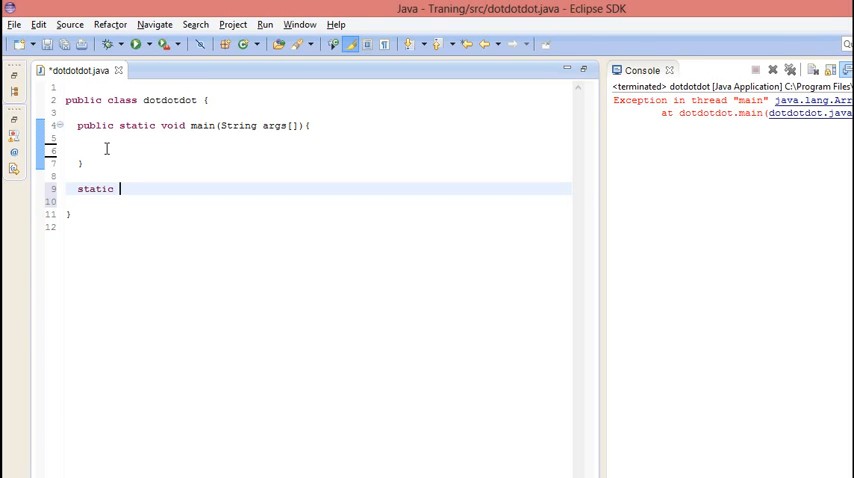
pyautogui.write('doubl')
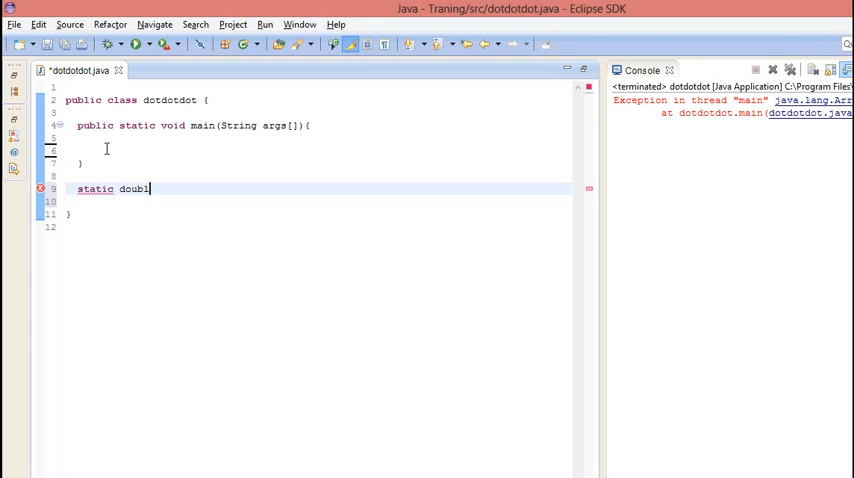
pyautogui.write('e')
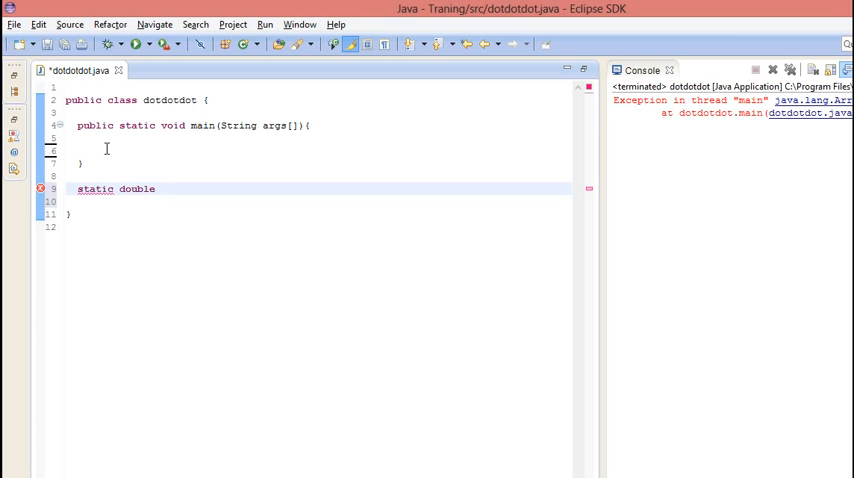
pyautogui.write('addTh')
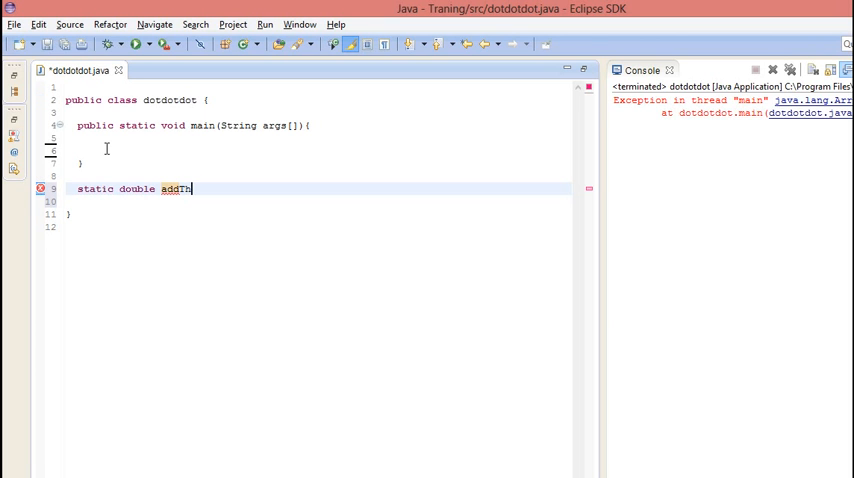
pyautogui.write('em()')
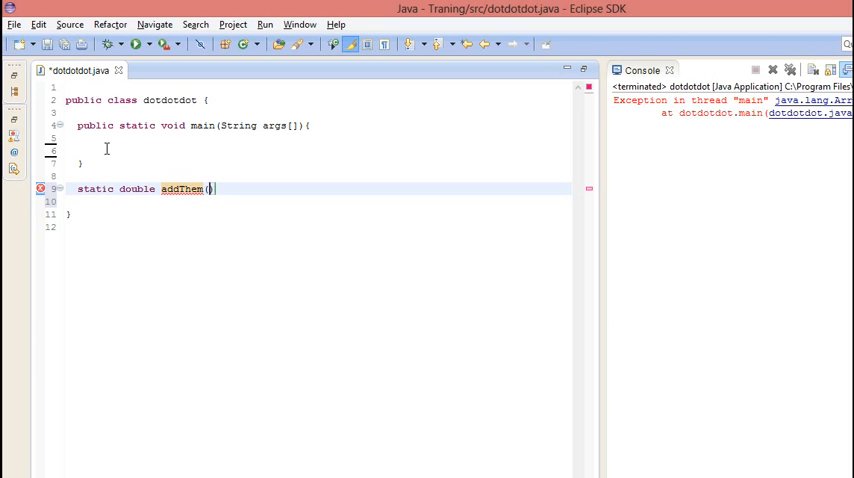
pyautogui.write('double')
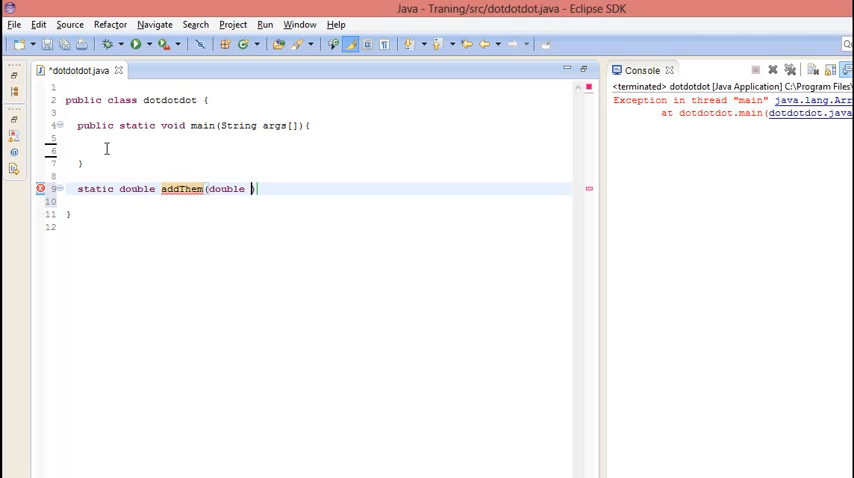
pyautogui.write('...')
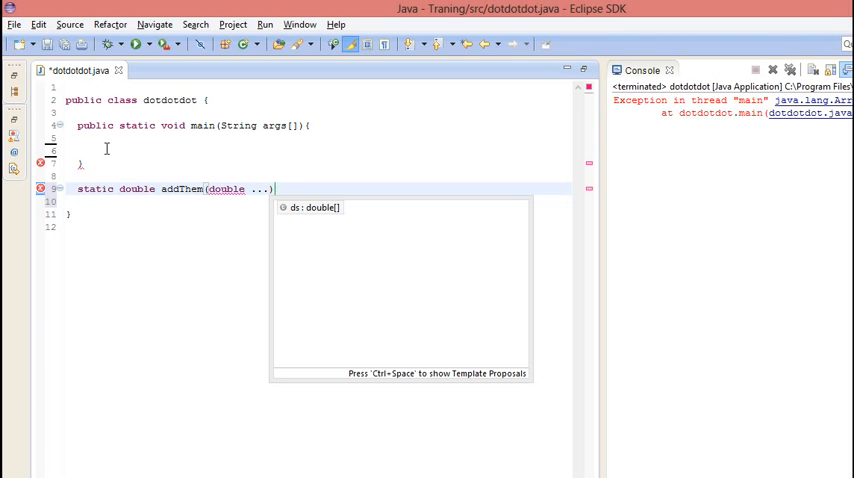
pyautogui.write('x){}')
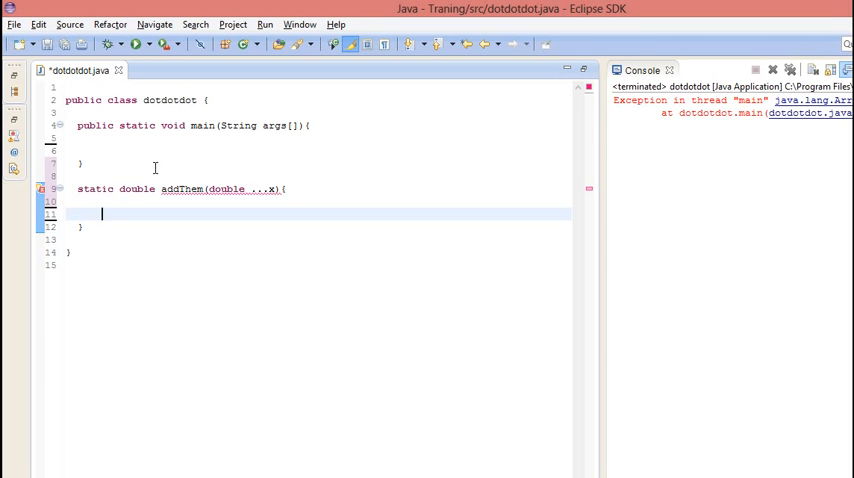
# - Declare double counter = 0 and start a for(double i : x) loop
pyautogui.write('cou')
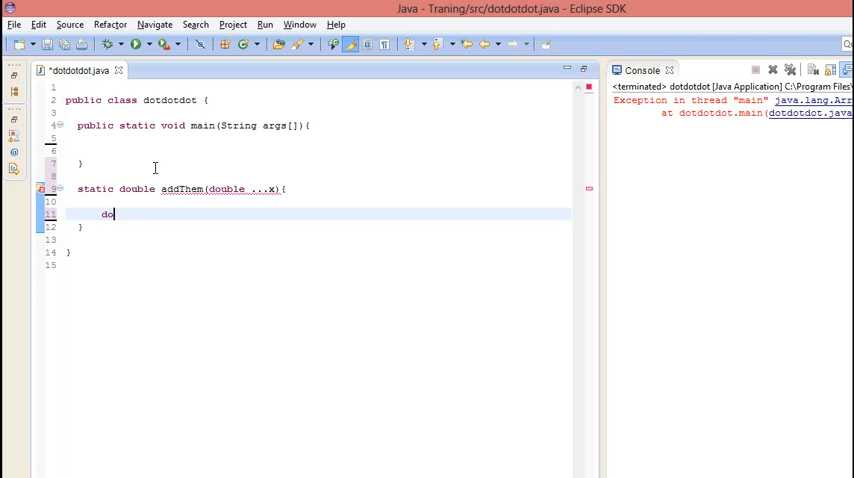
pyautogui.write('uble co')
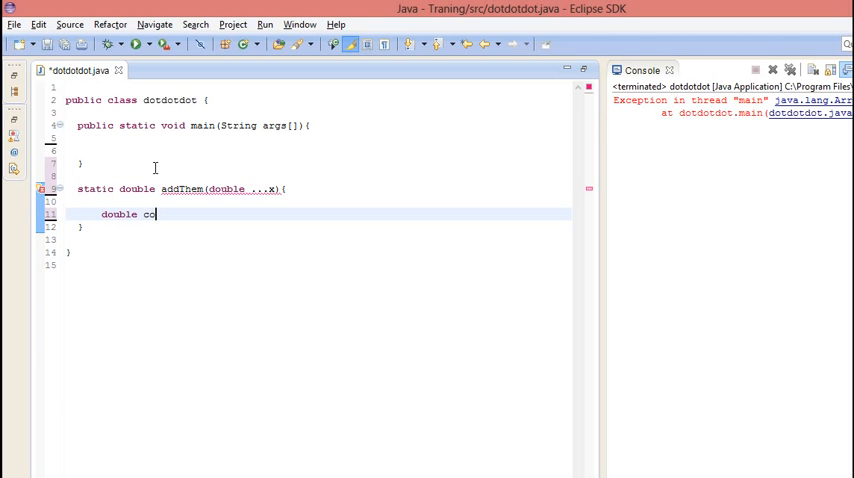
pyautogui.write('unter')
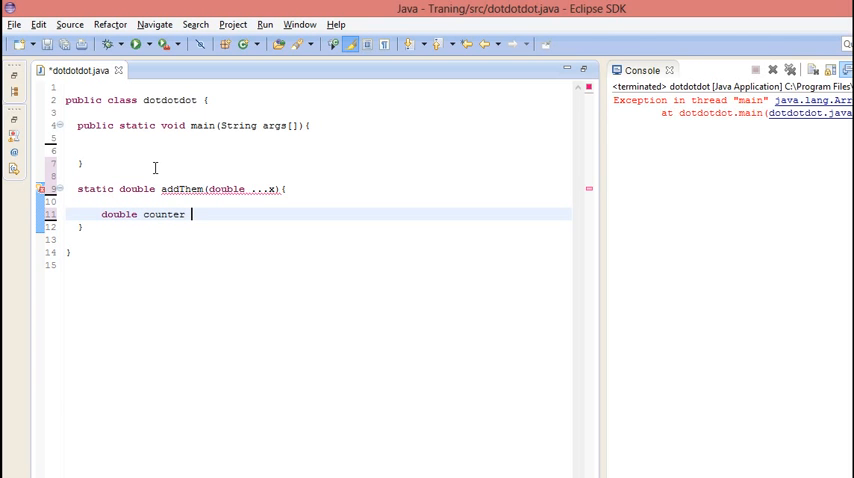
pyautogui.write('= 0;')
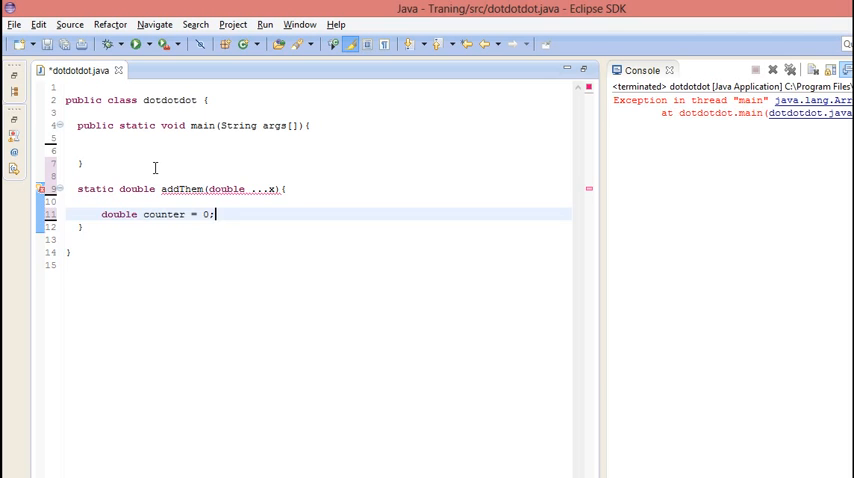
pyautogui.write('for')
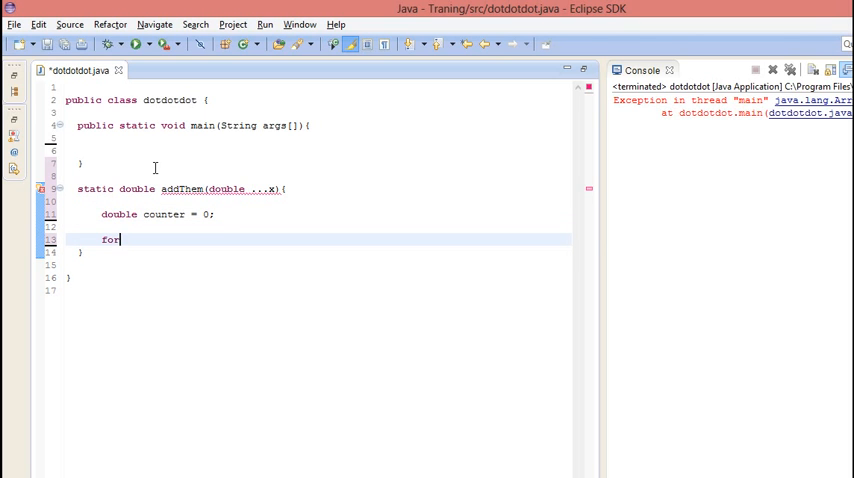
pyautogui.write('()')
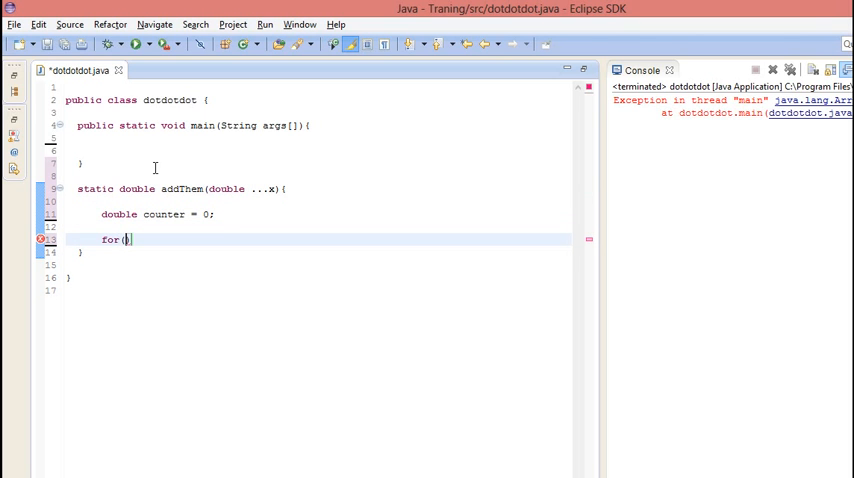
pyautogui.write('double x')
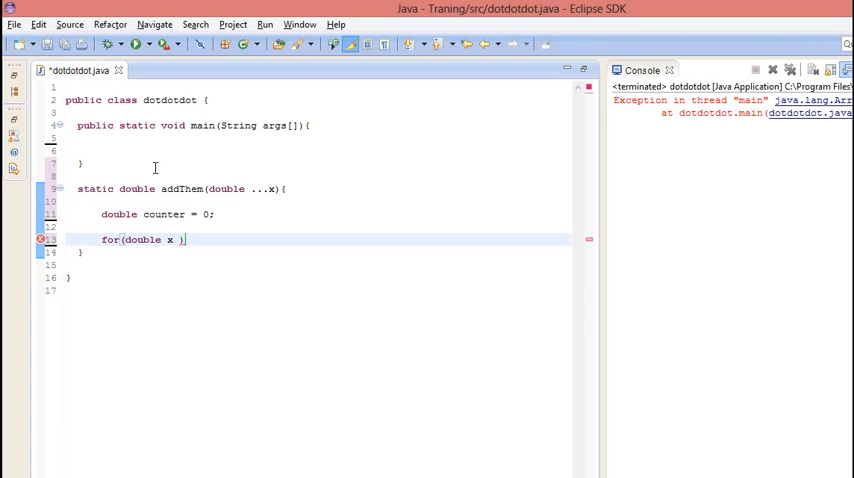
pyautogui.press('BackSpace')
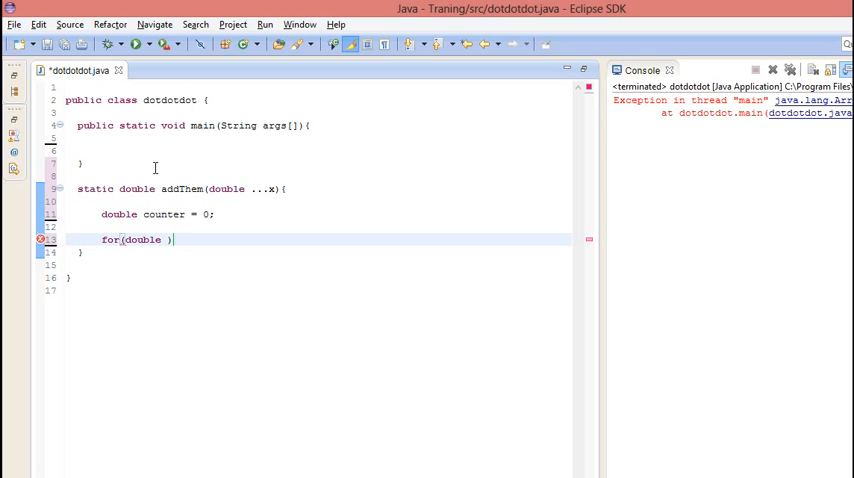
pyautogui.write('i :')
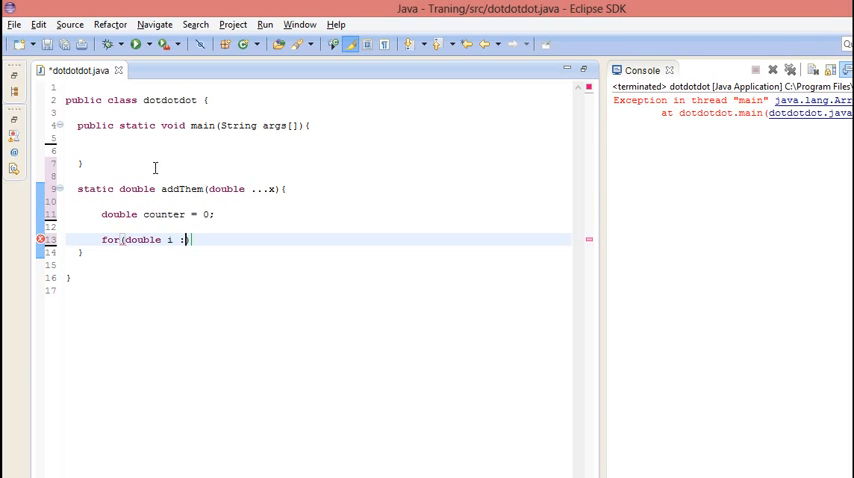
pyautogui.write('x)')
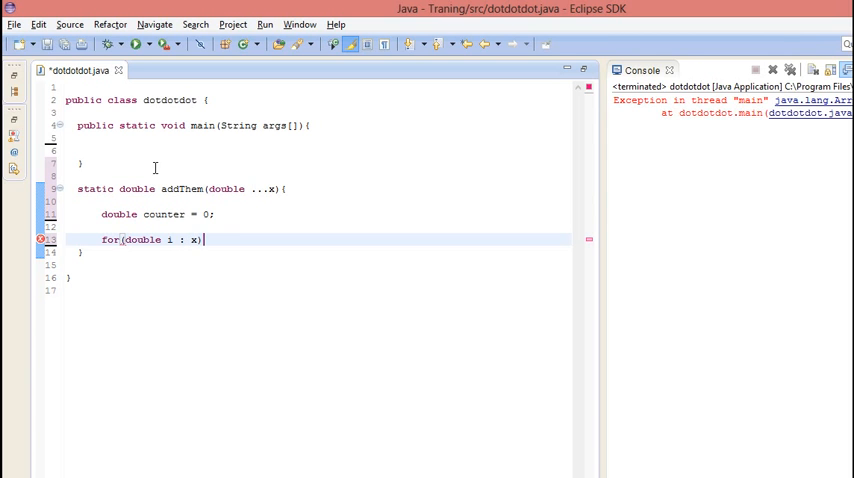
pyautogui.write('{')
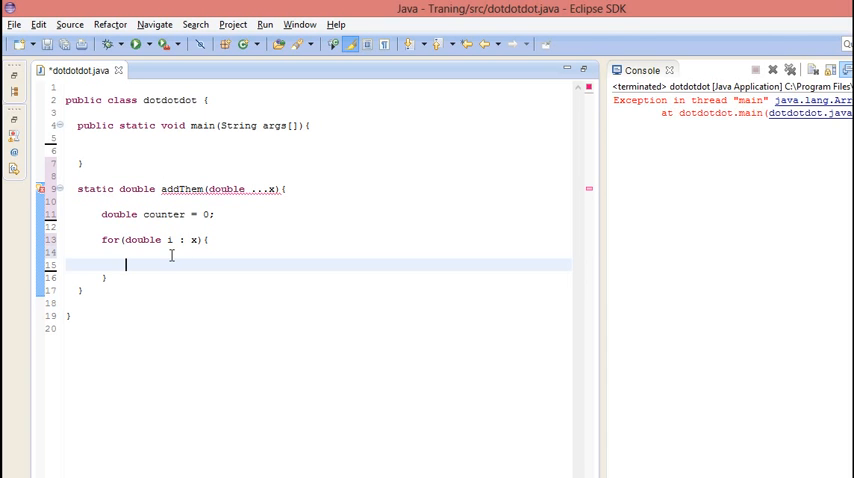
# - Accumulate into counter inside the loop and return counter
pyautogui.write('co')
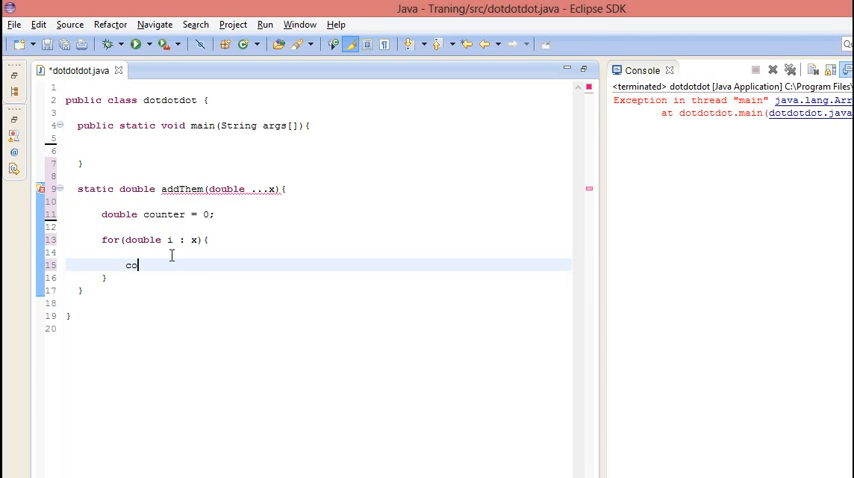
pyautogui.write('unter')
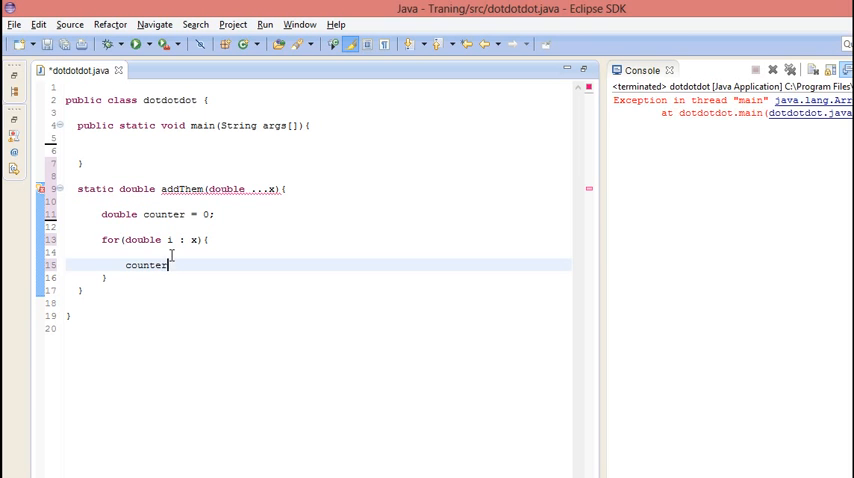
pyautogui.write('++')
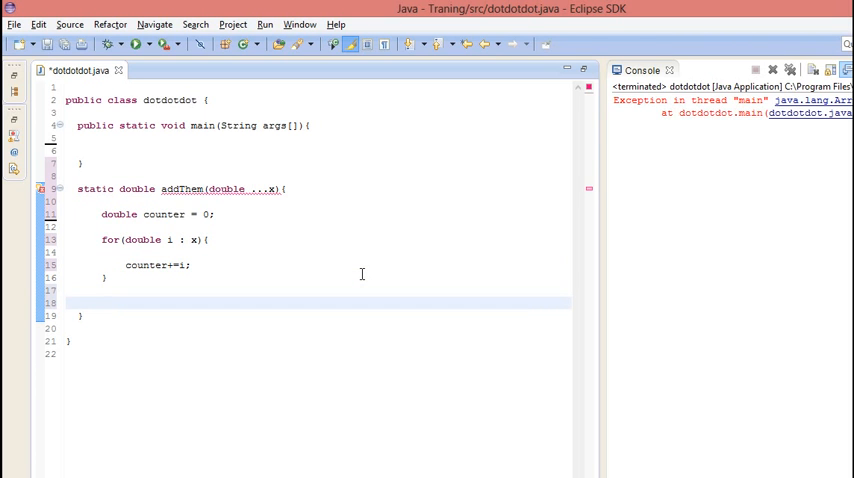
pyautogui.write('return')
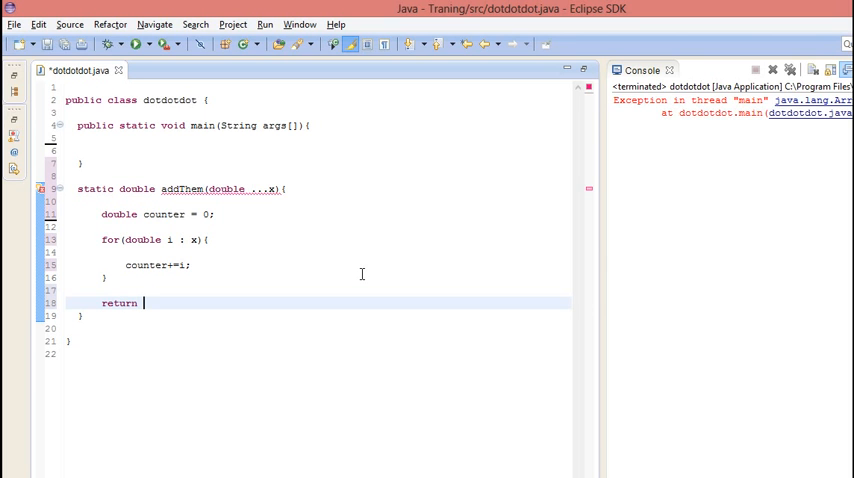
pyautogui.write('counter;')
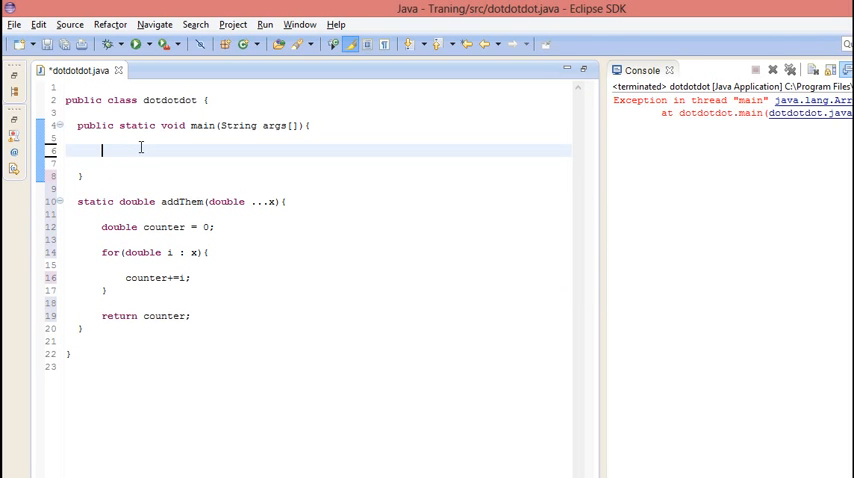
# - In main, print addThem(1,1,1,1,1) using System.out.println
pyautogui.write('n')
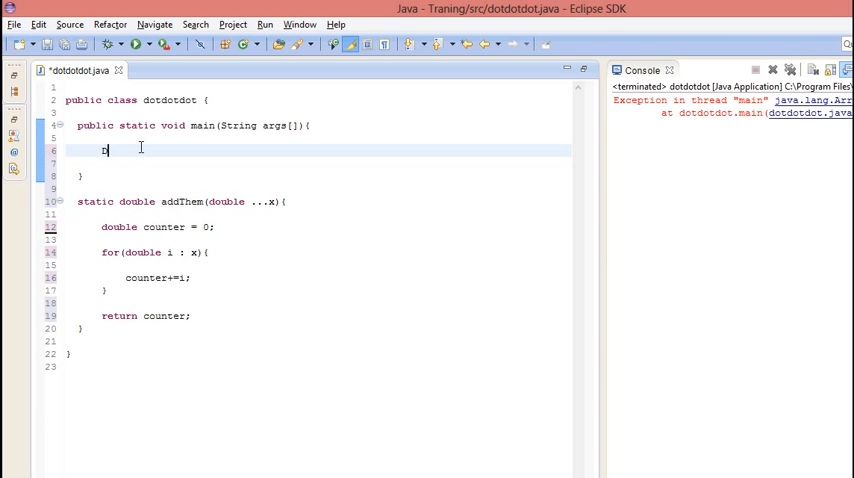
pyautogui.write('a')
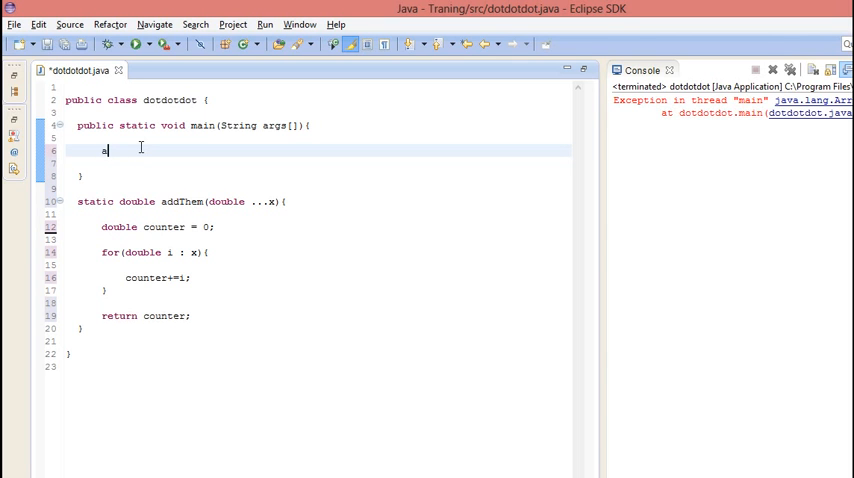
pyautogui.write('ddThem')
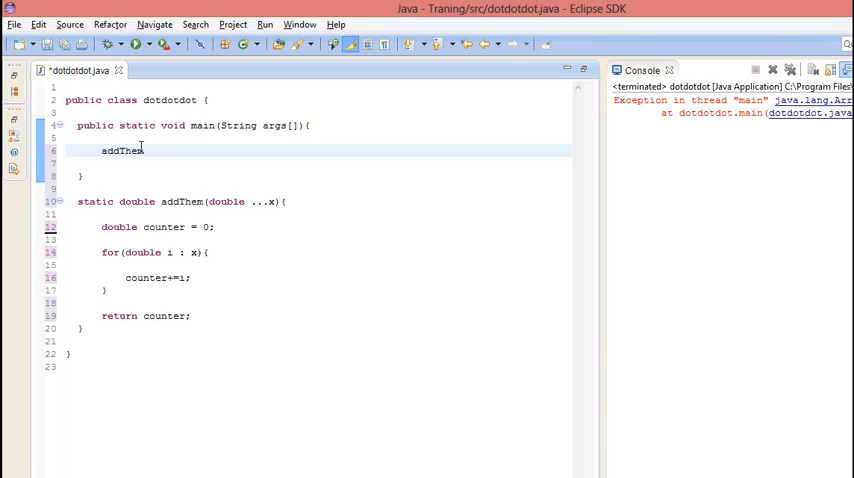
pyautogui.write('();')
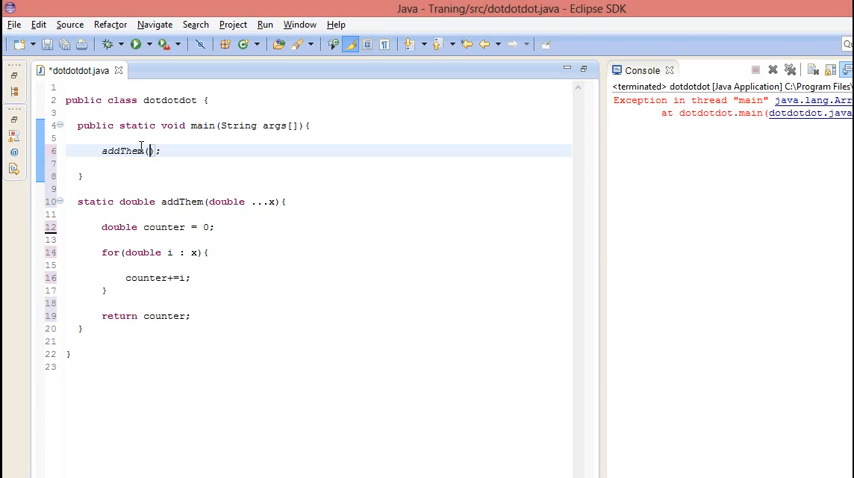
pyautogui.write('1,1,1,1,1,')
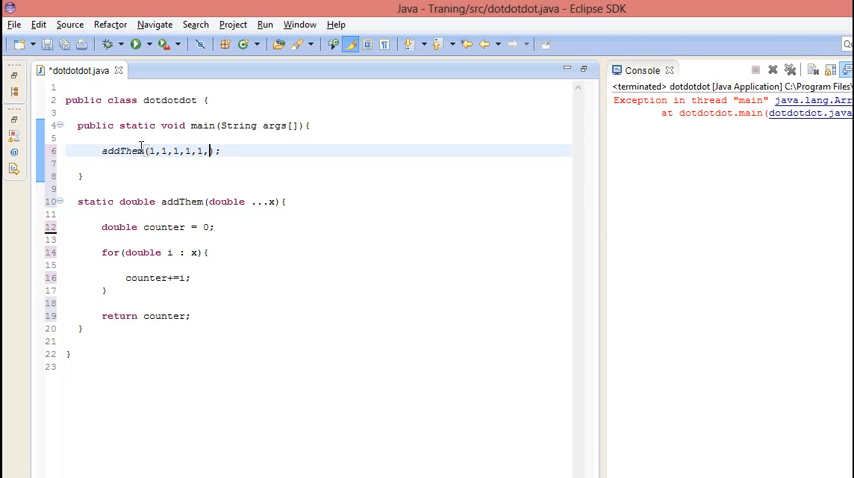
pyautogui.press('BackSpace')
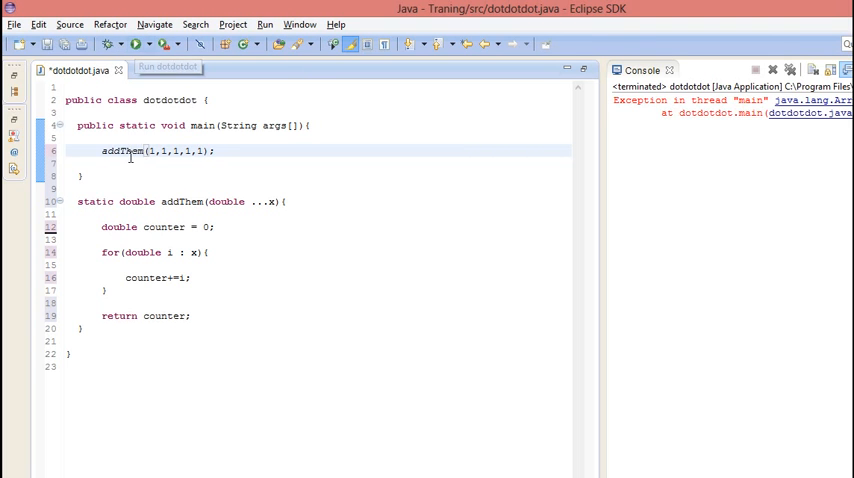
pyautogui.write('Sys')
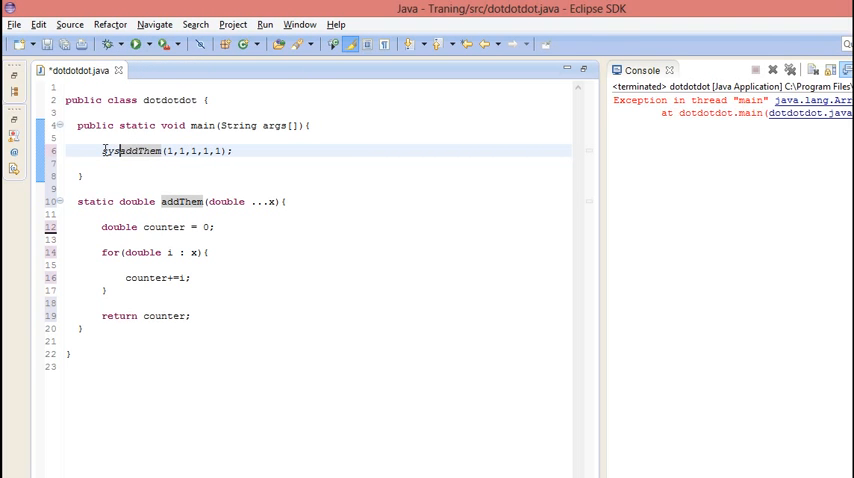
pyautogui.write('System.out.println()')
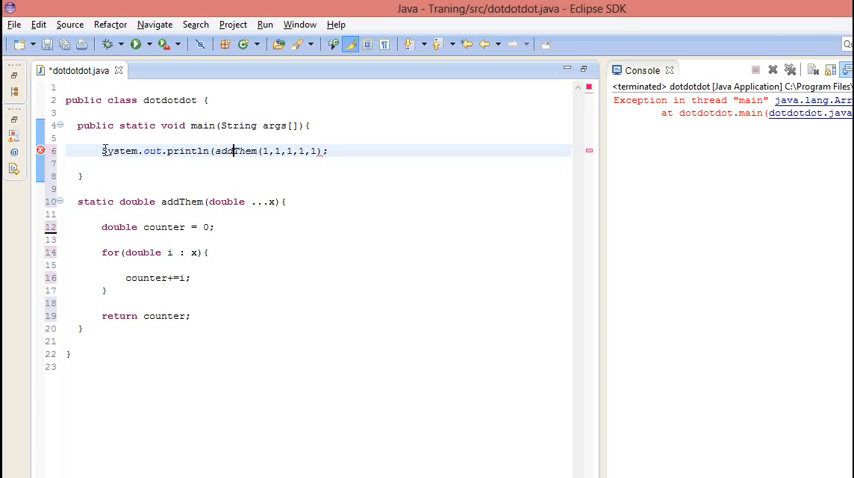
pyautogui.doubleClick(236, 151)
pyautogui.write(')')
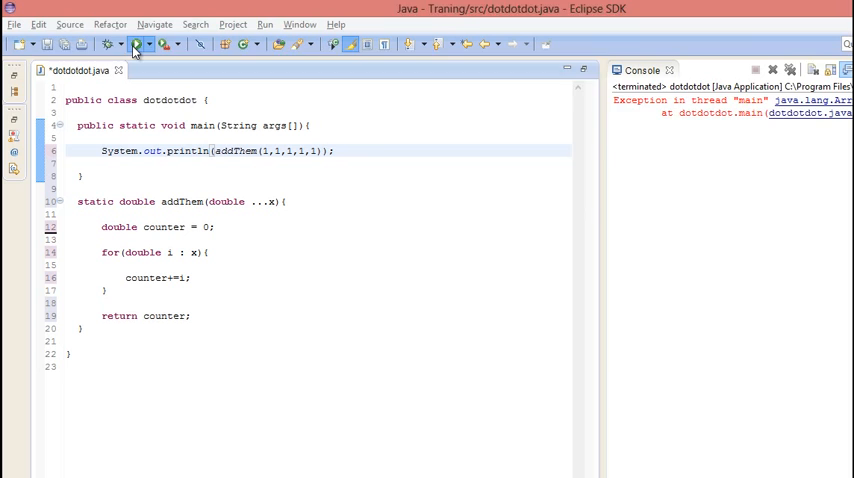
# - Extend the addThem call with 2,10,18,191,686,94 and run it, printing 1006.0
pyautogui.click(133, 43)
pyautogui.write(',2,10')
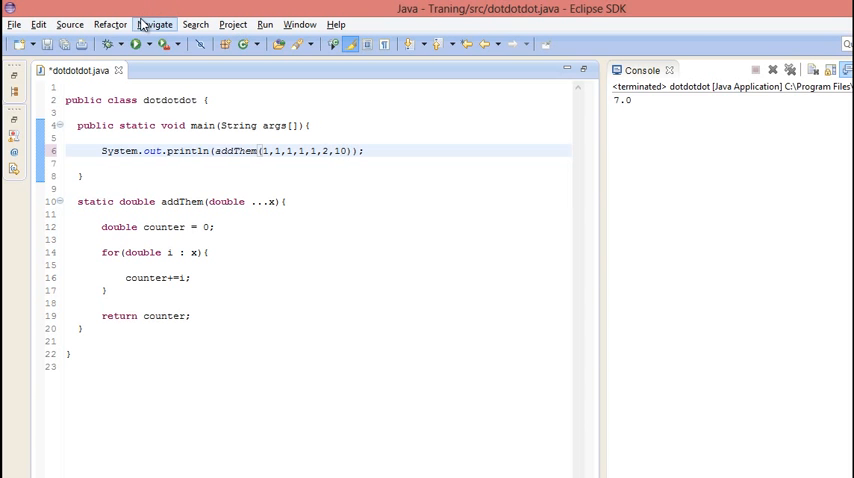
pyautogui.click(136, 43)
pyautogui.write(',18,19')
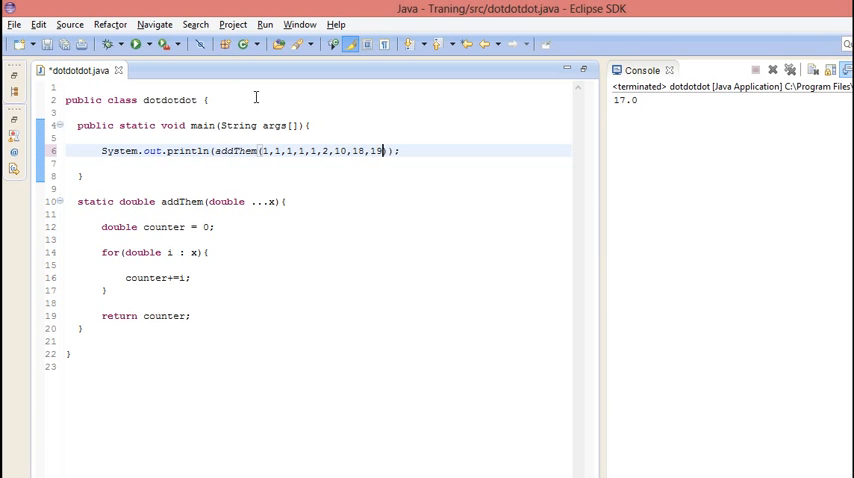
pyautogui.write('1,686')
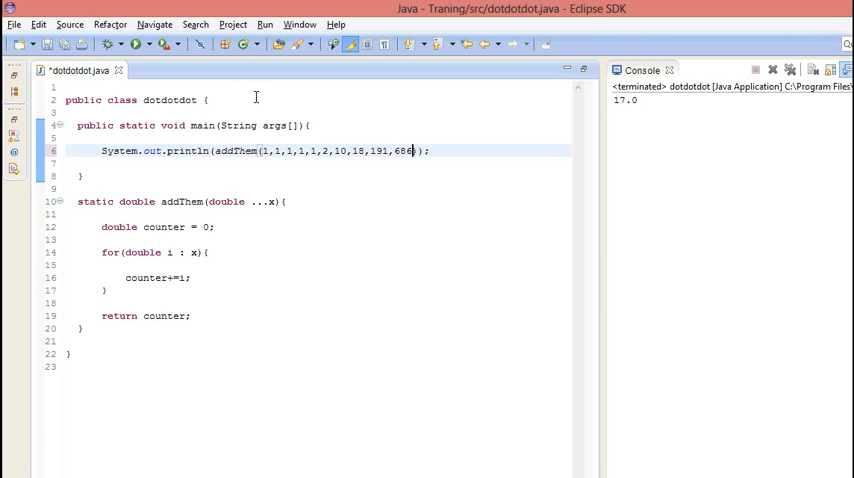
pyautogui.write(',94')
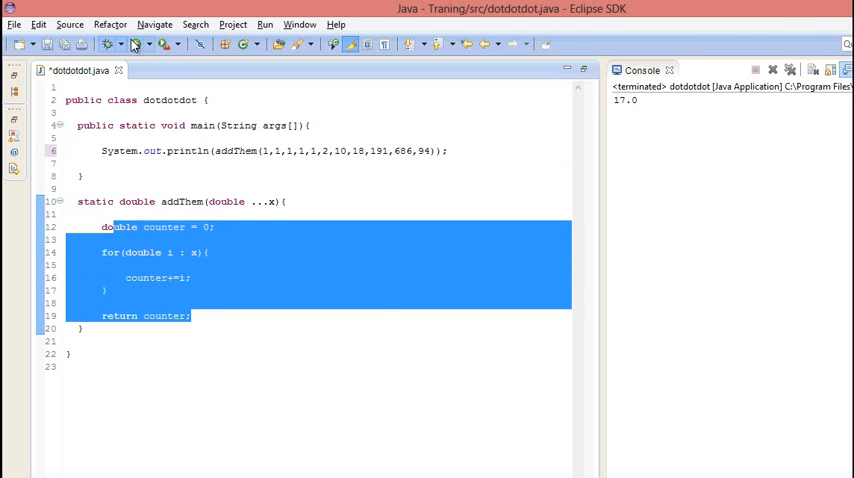
pyautogui.click(135, 44)
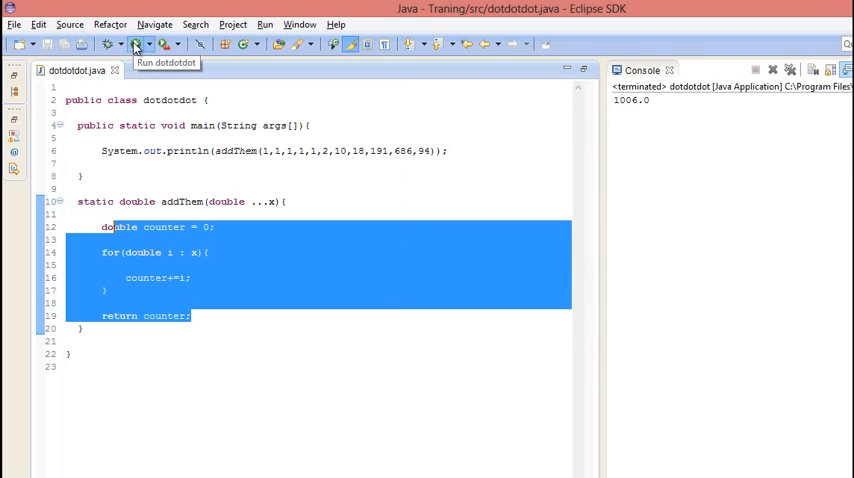